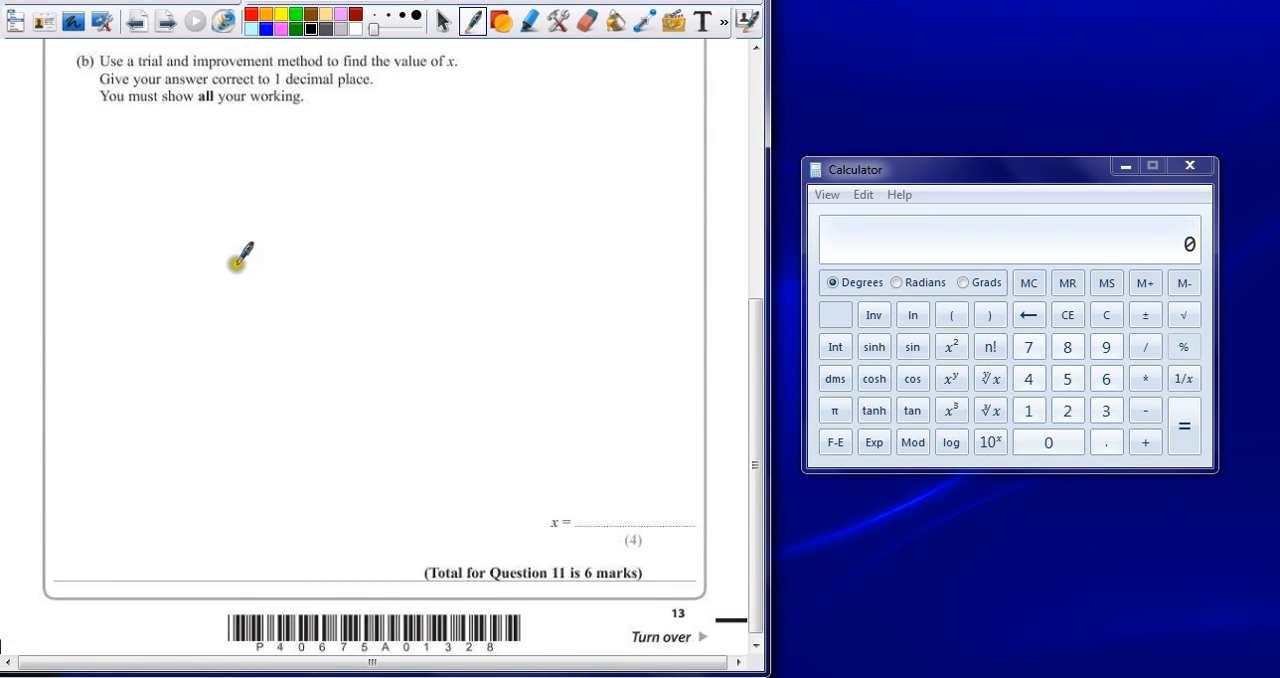
mouse_move(238, 270)
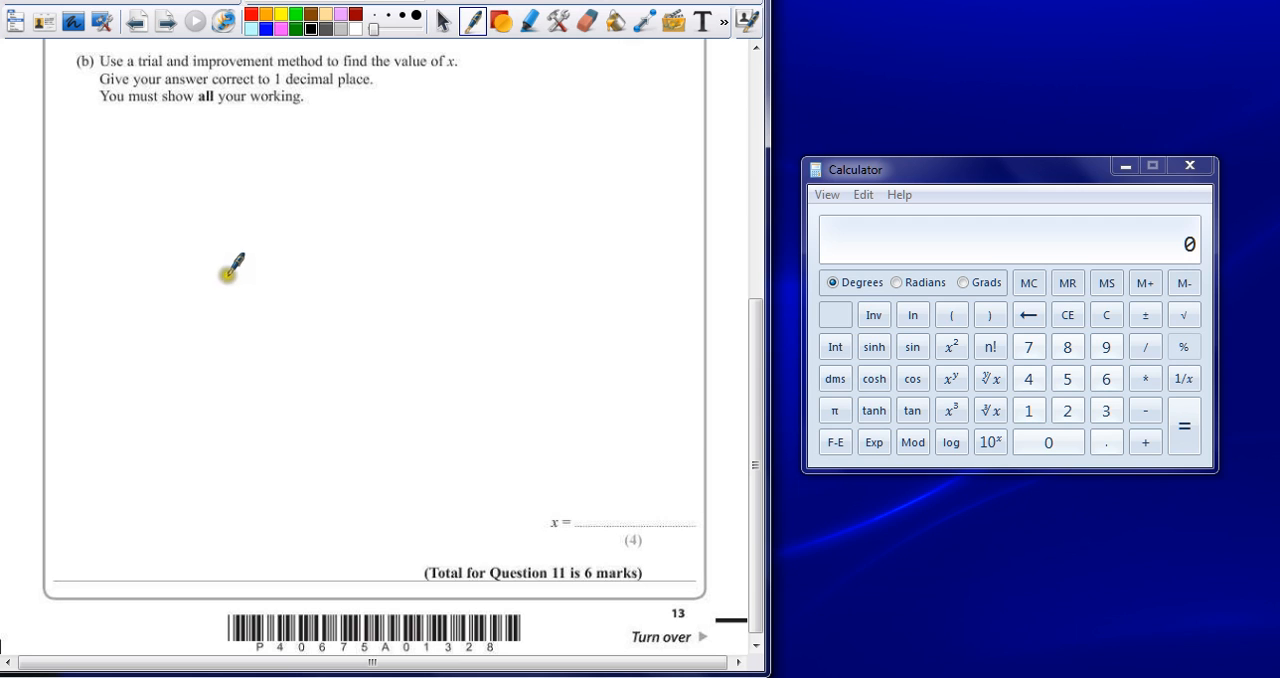
mouse_move(304, 242)
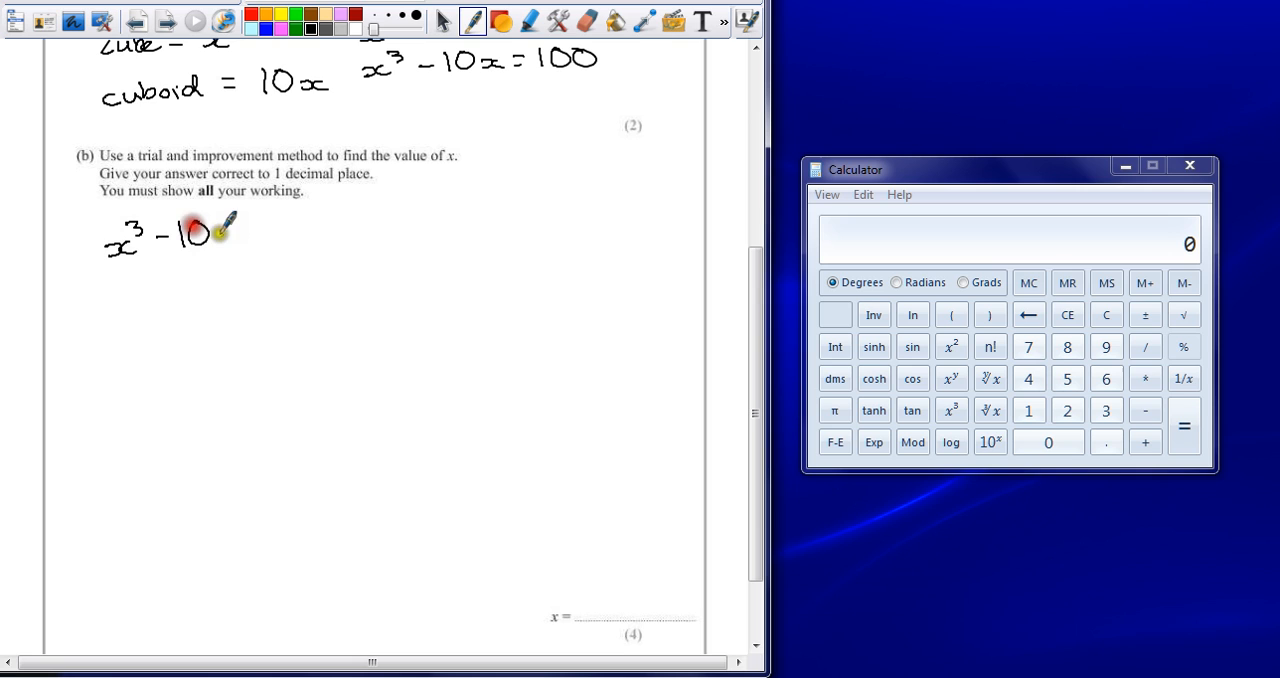
- Handwrite the equation x³ − 10x = 100 in the working space under part (b)
drag(196, 230, 296, 230)
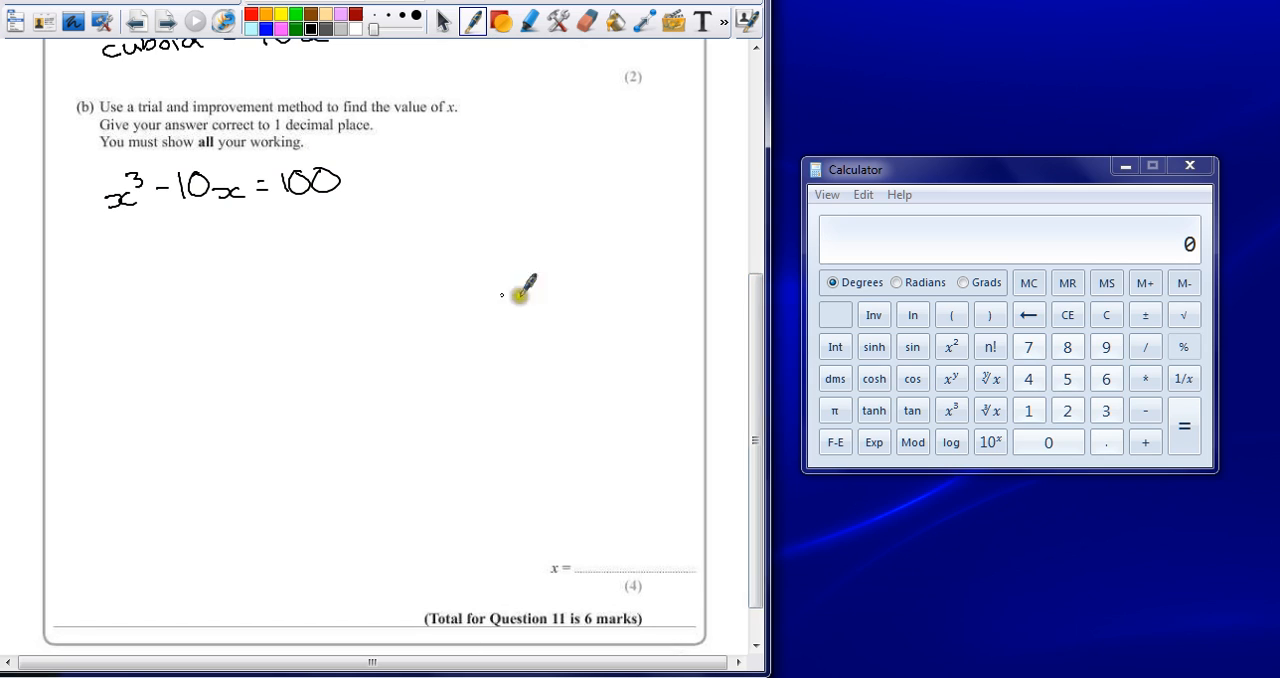
mouse_move(160, 284)
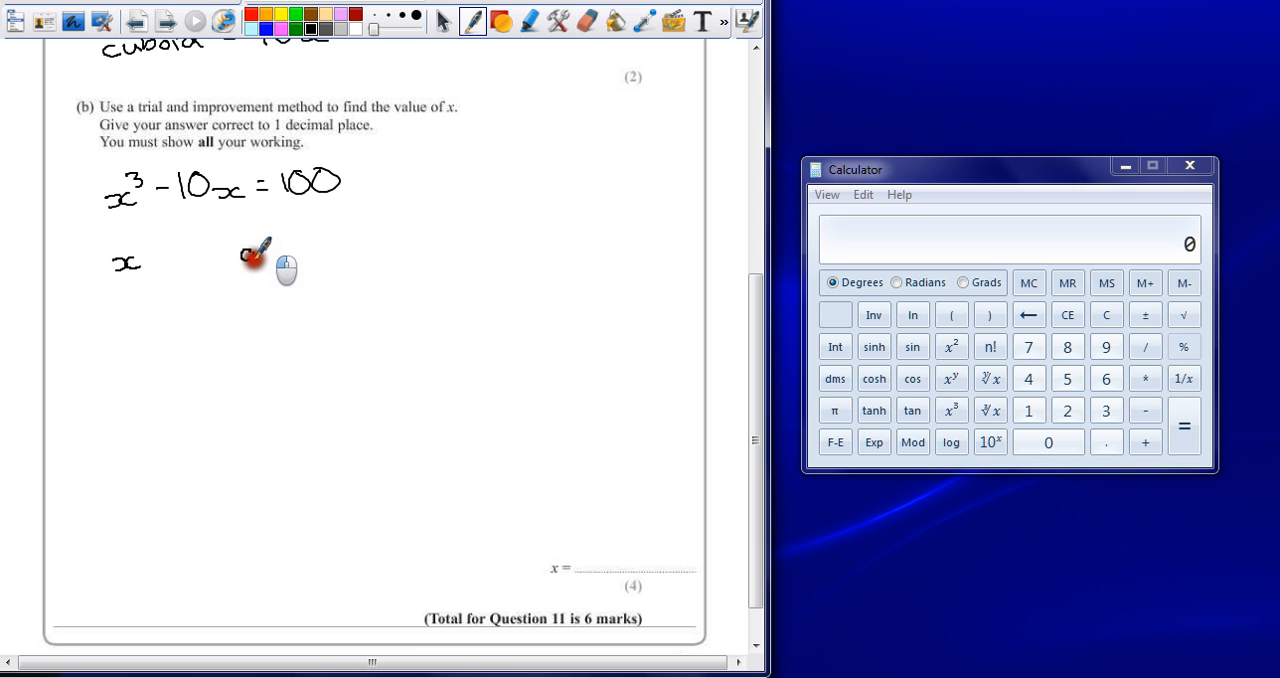
- Write headings x, answer, solution and rule the column dividers to form the table
drag(244, 254, 320, 250)
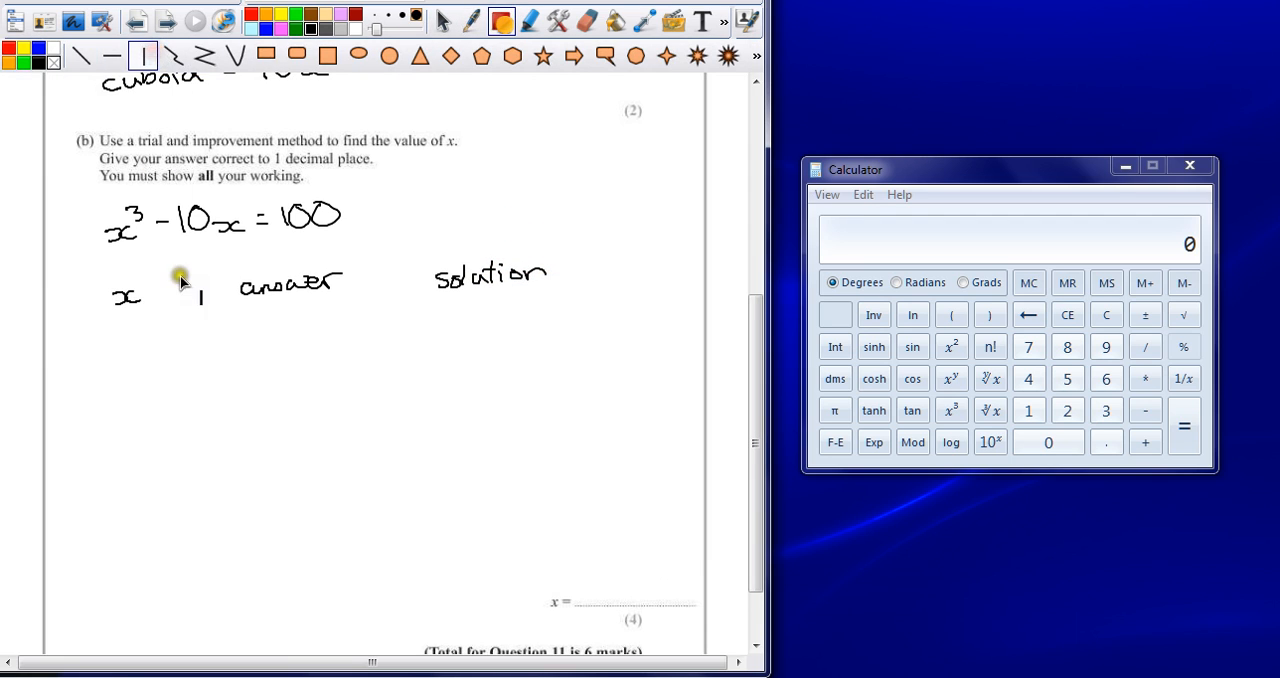
drag(204, 262, 206, 572)
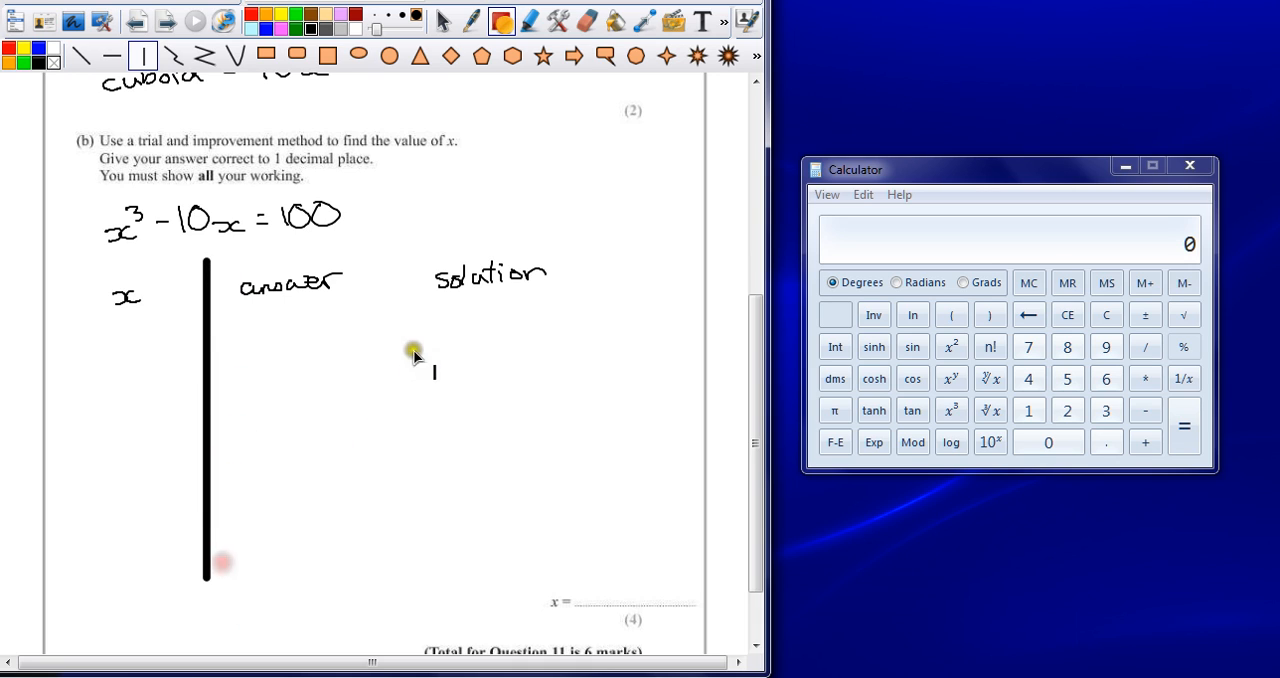
drag(392, 350, 392, 578)
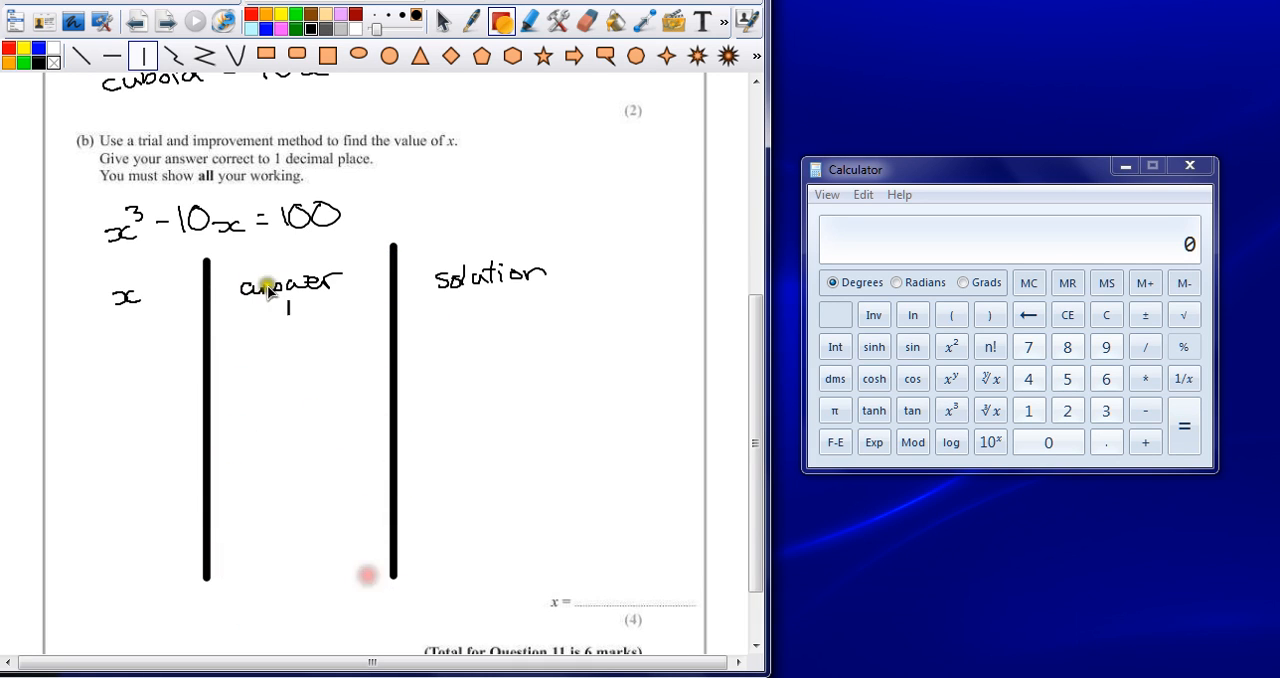
click(112, 56)
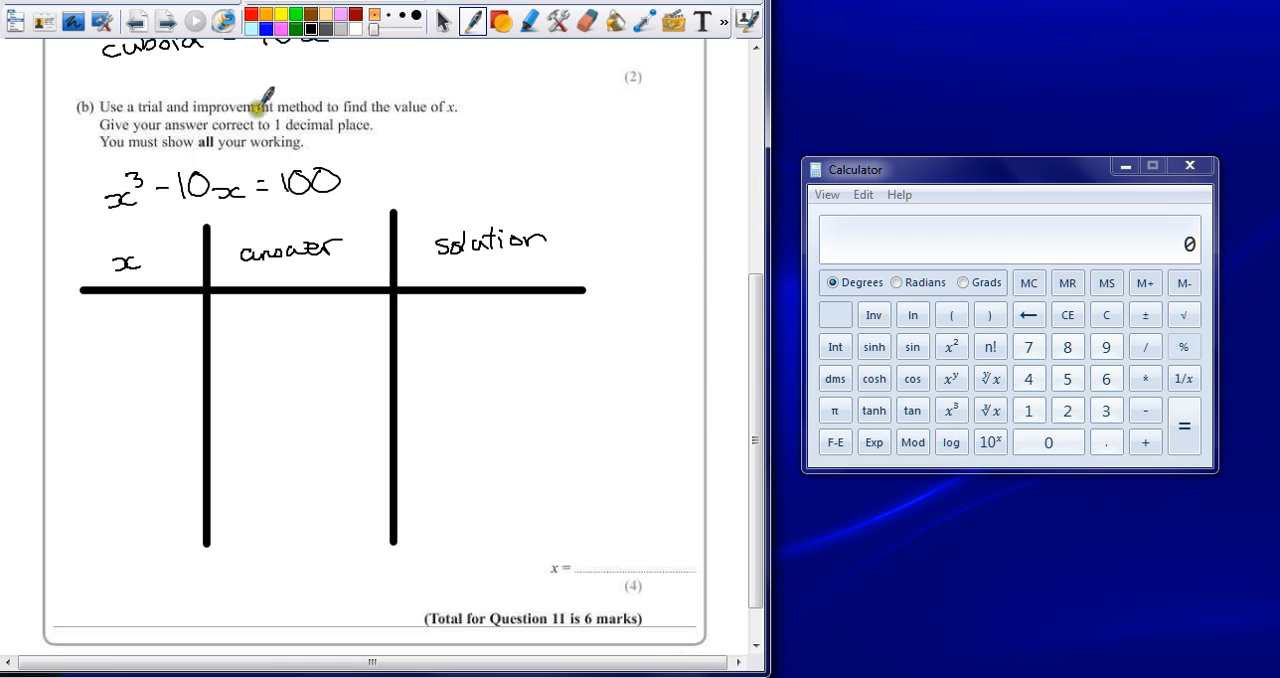
mouse_move(100, 318)
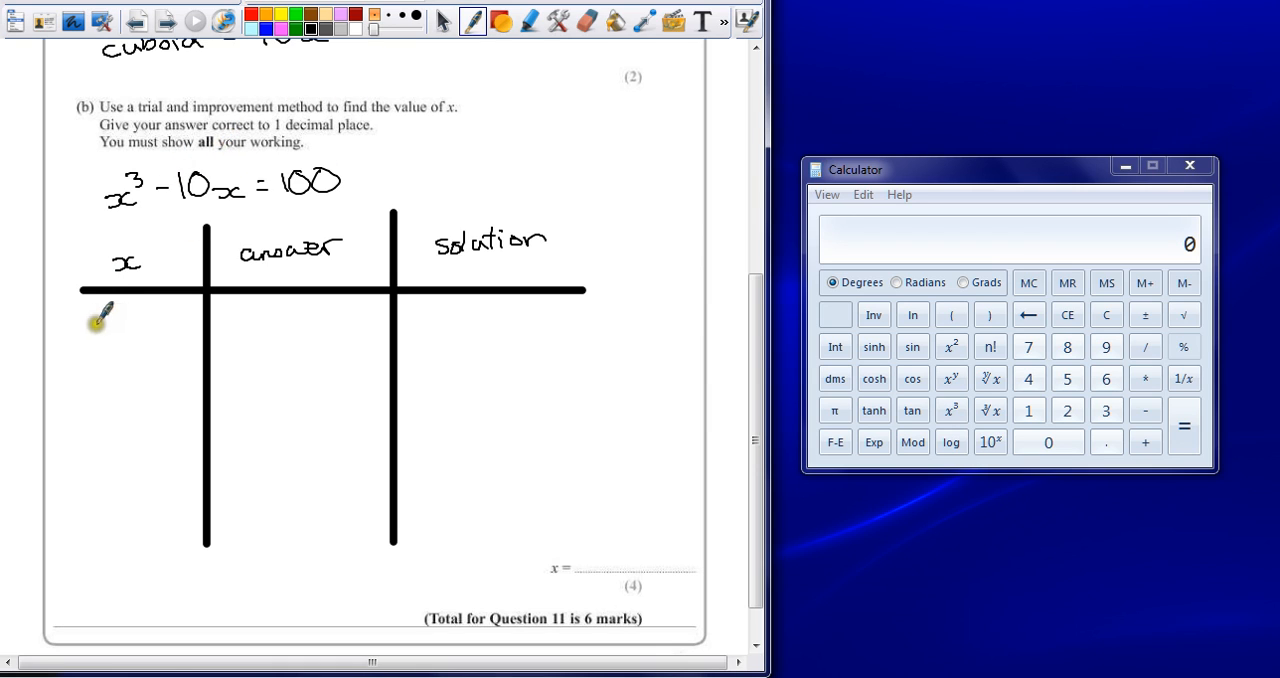
mouse_move(222, 178)
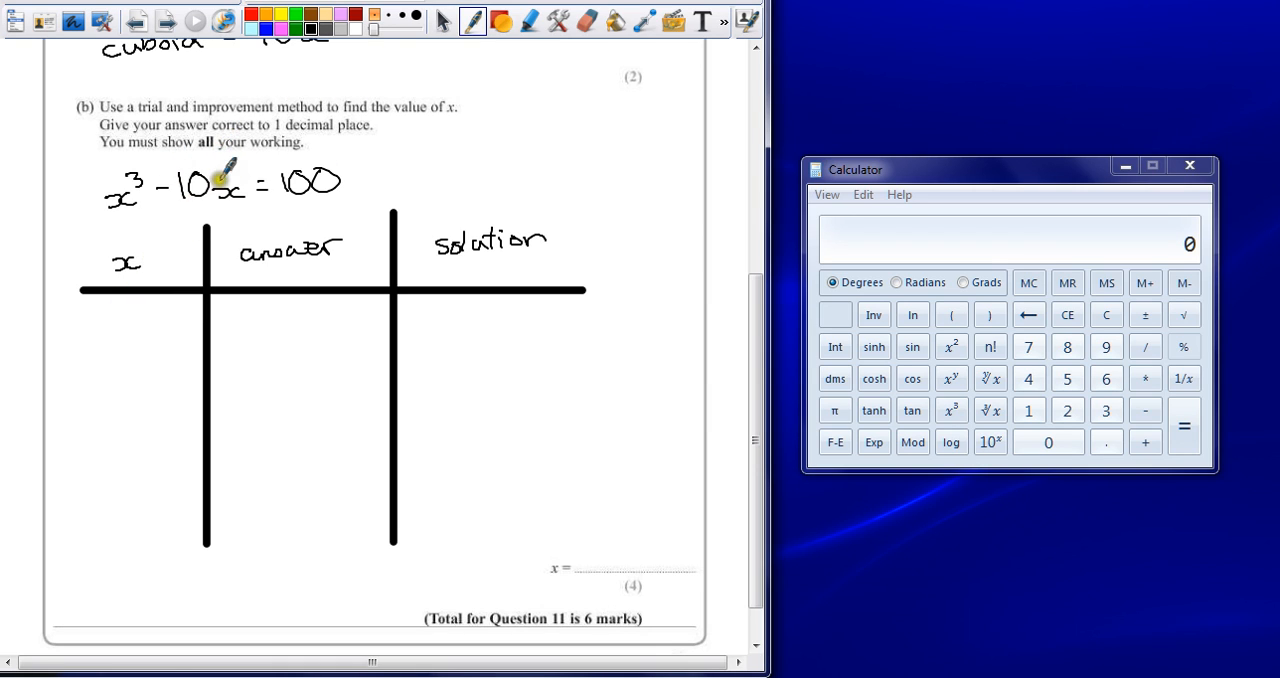
mouse_move(120, 304)
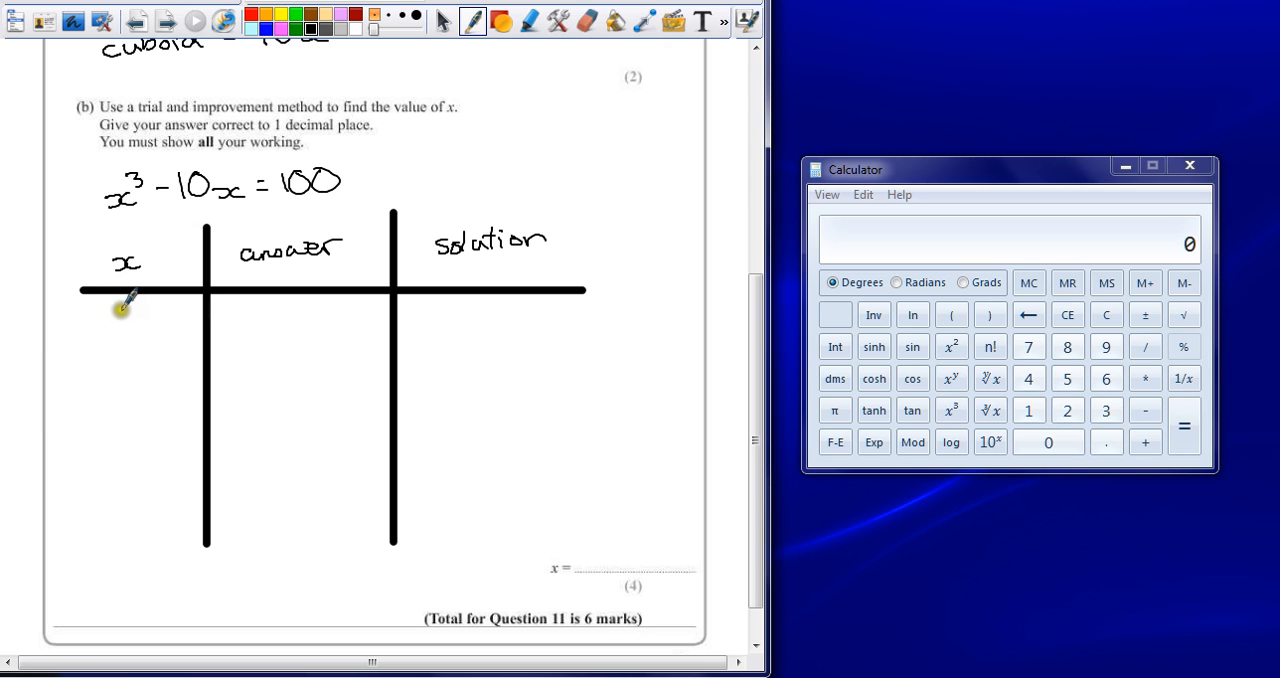
mouse_move(156, 230)
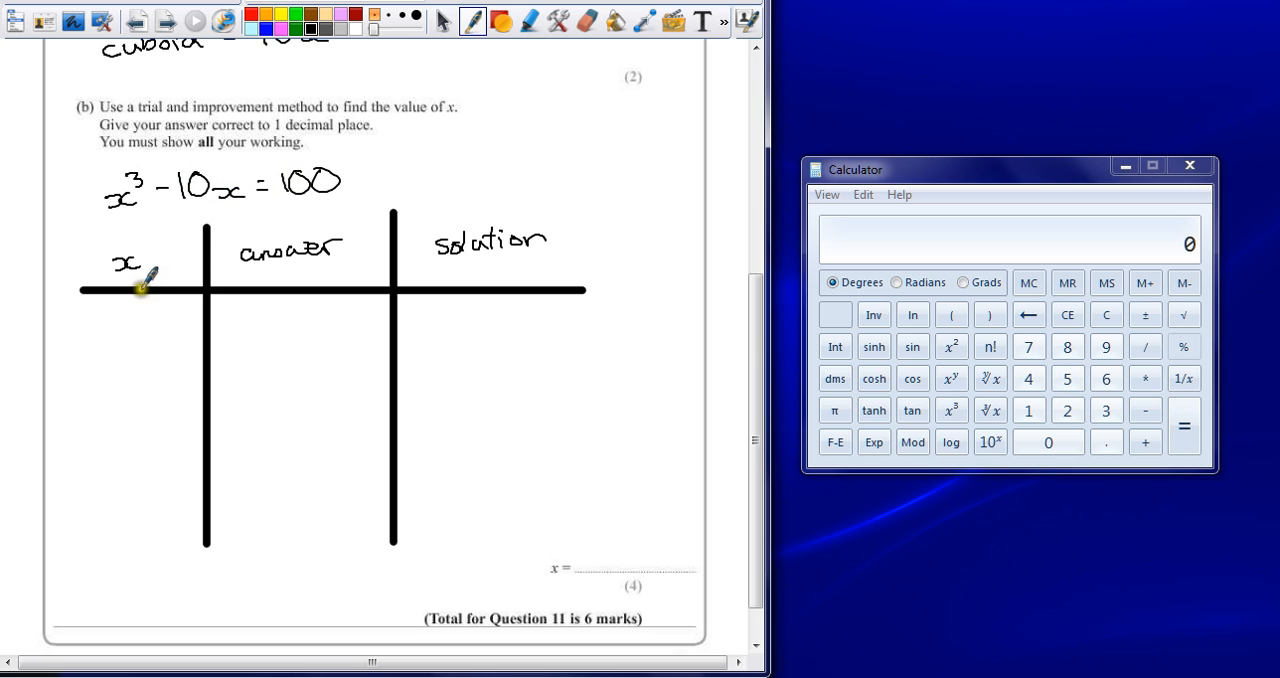
mouse_move(144, 304)
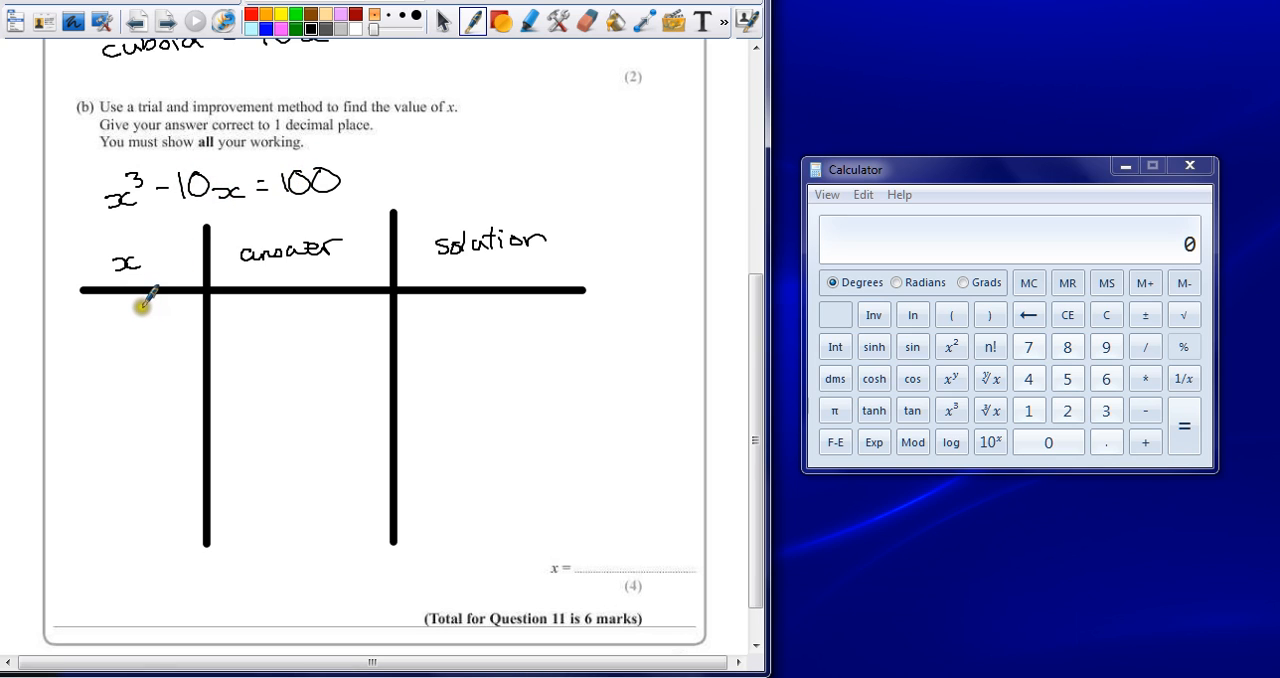
- Enter trial 6 in the table and compute 6³ on the Calculator toward 156
click(138, 320)
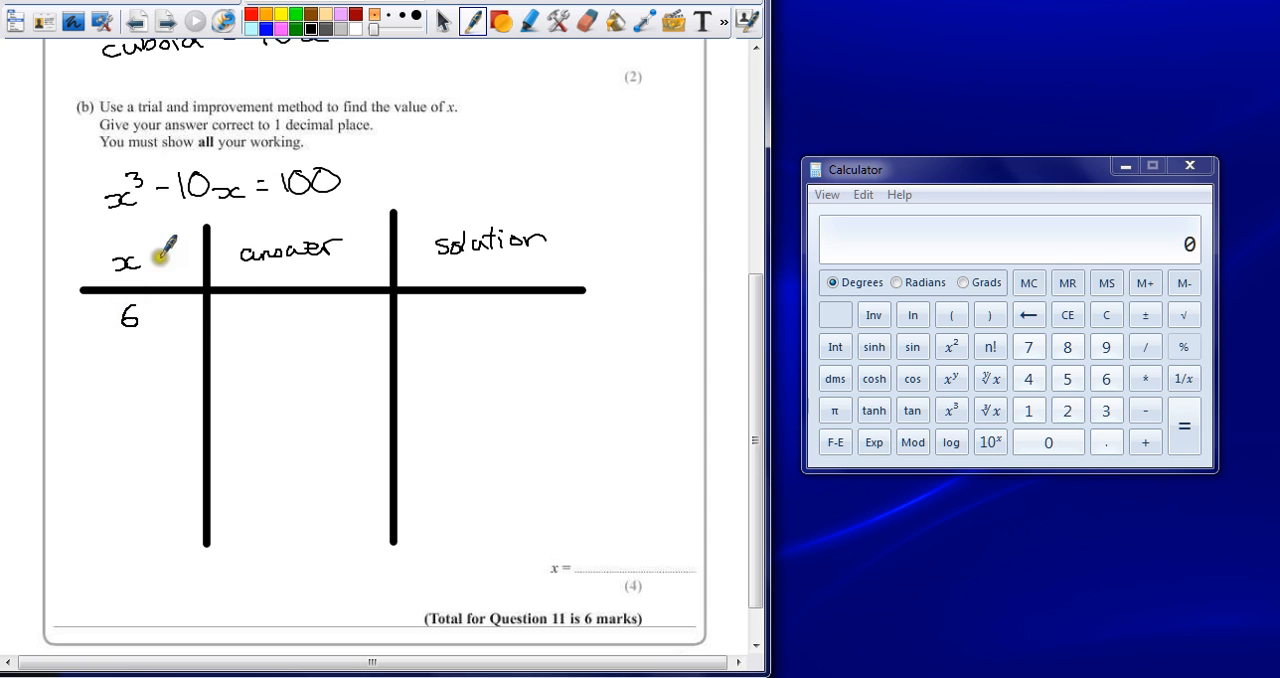
mouse_move(216, 304)
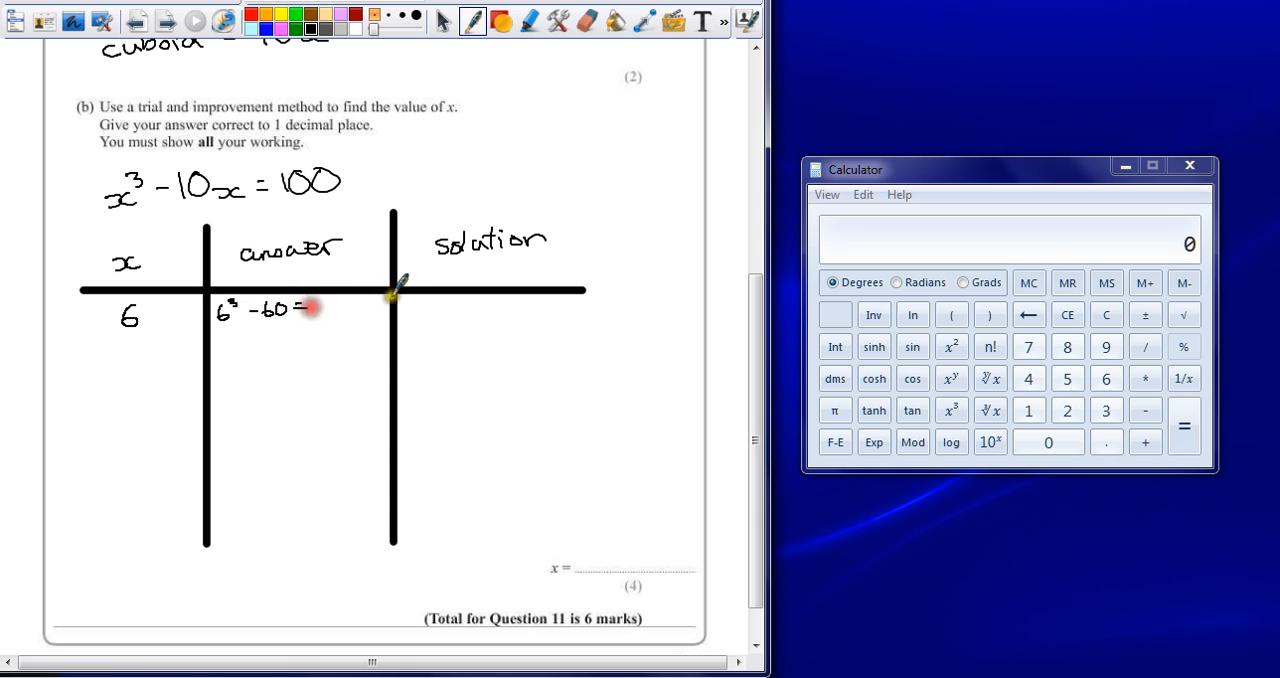
click(1106, 378)
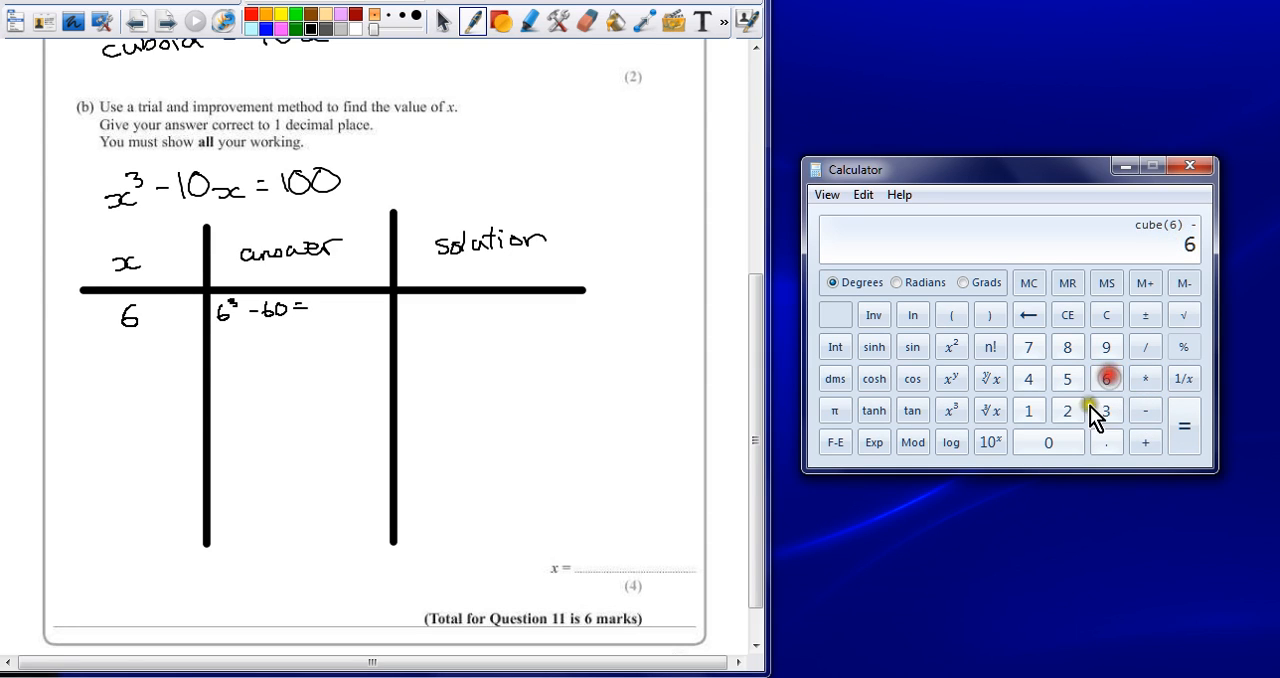
click(1184, 424)
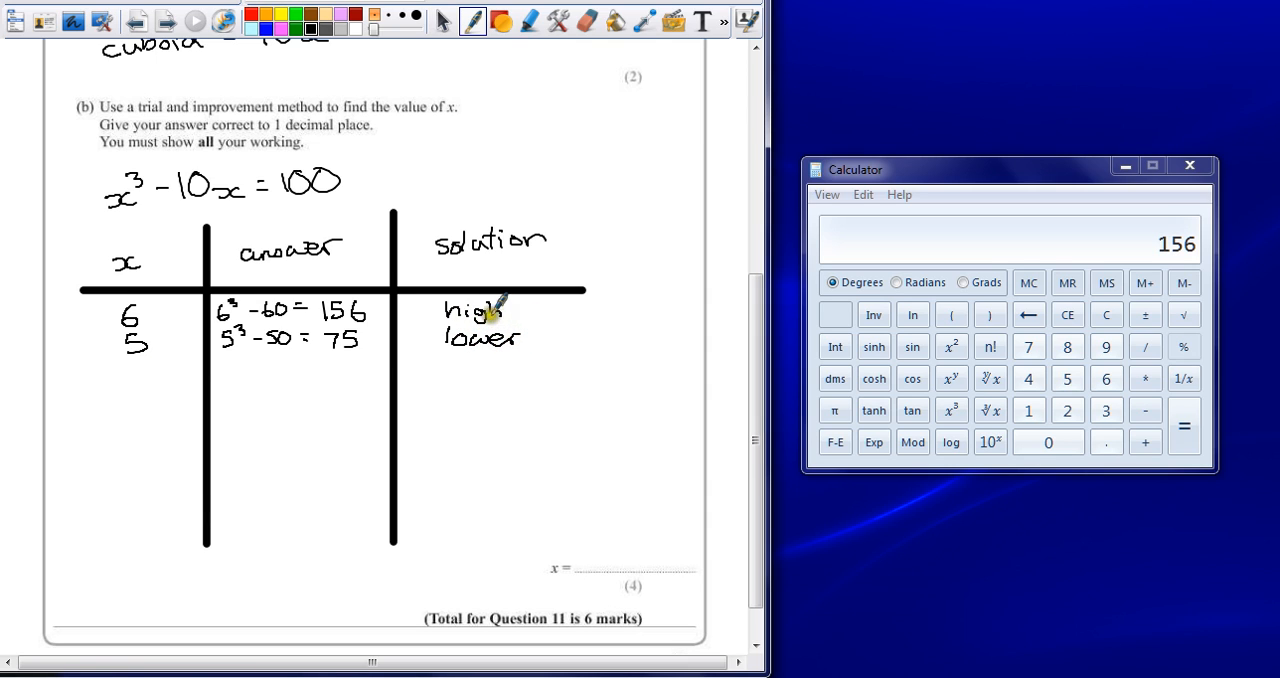
mouse_move(264, 370)
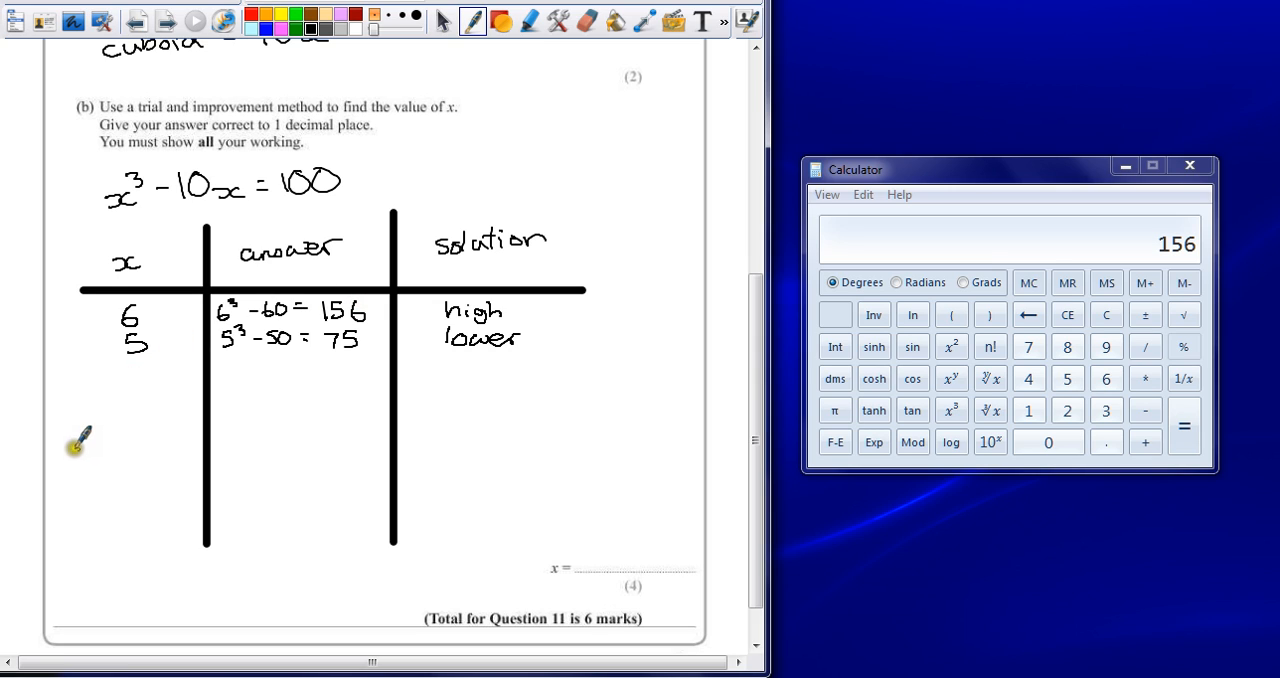
mouse_move(116, 336)
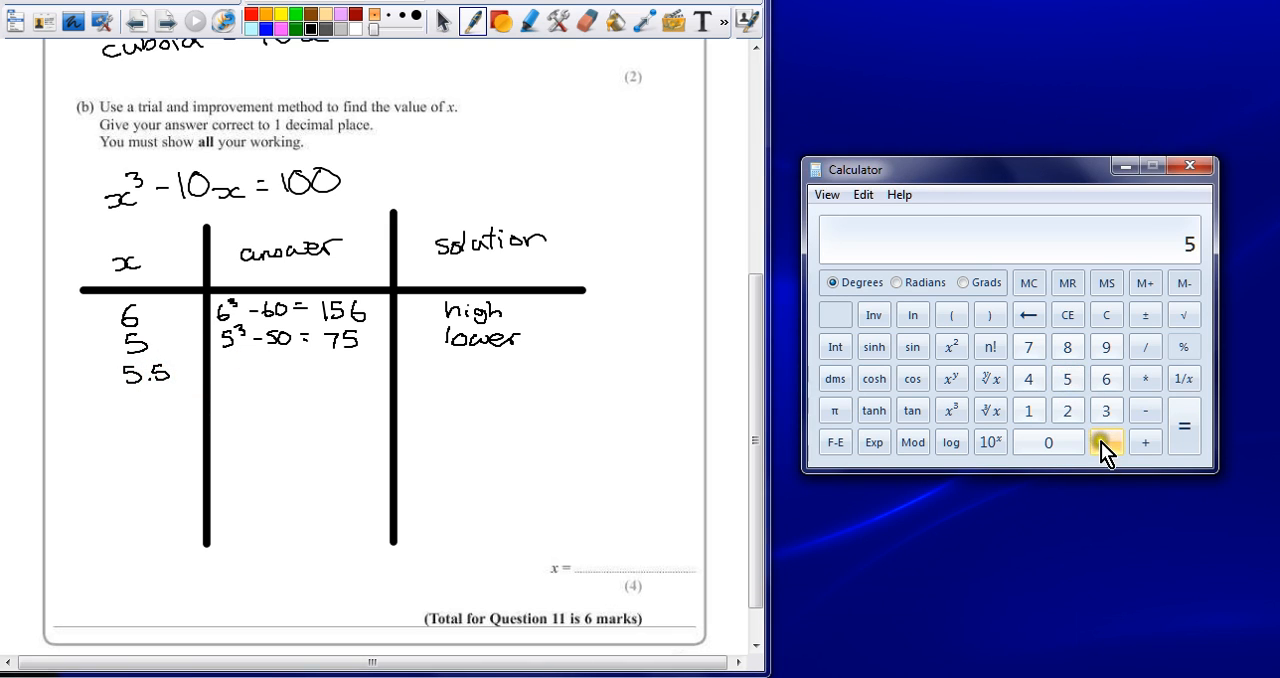
- Compute 5.5³−55 and 5.4³−54 on the Calculator for the next two trials
click(952, 410)
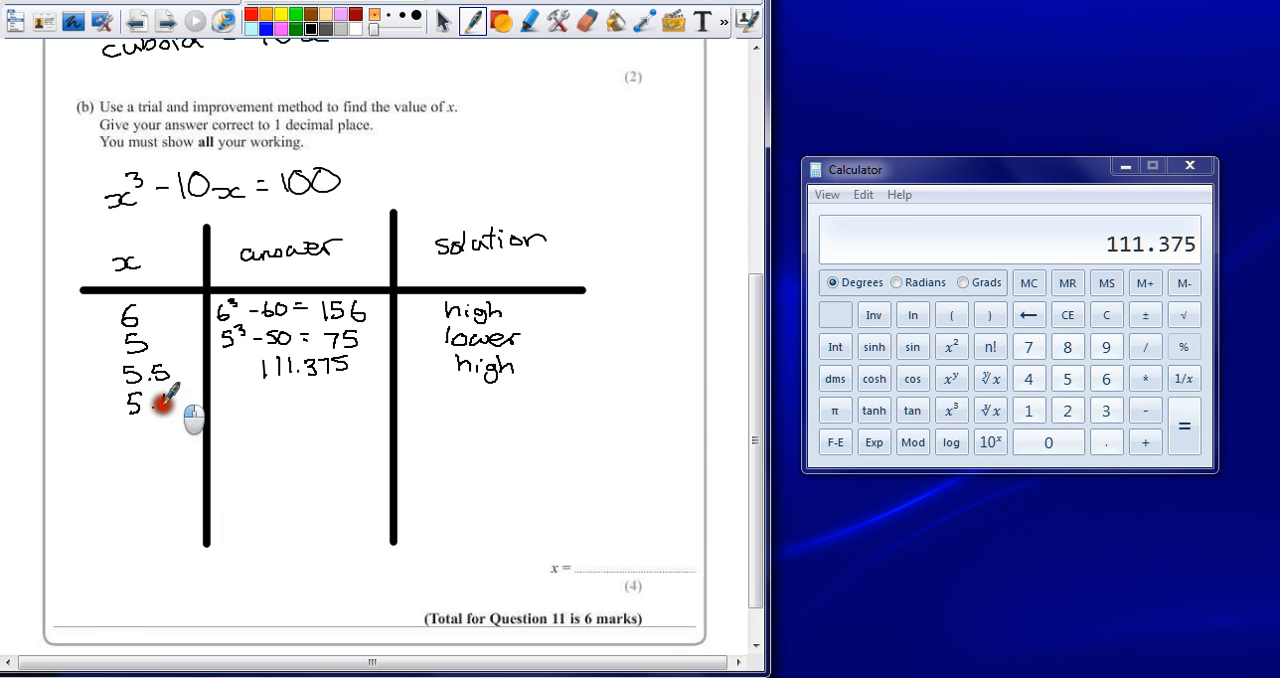
click(1068, 378)
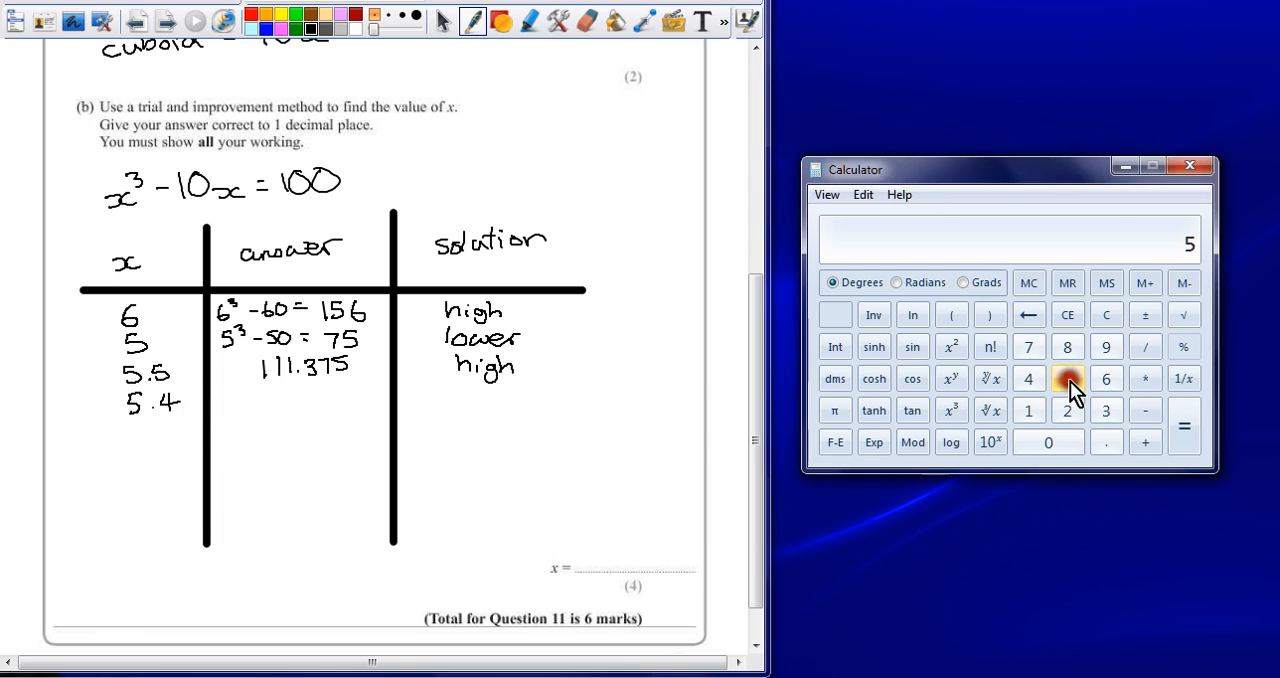
click(952, 410)
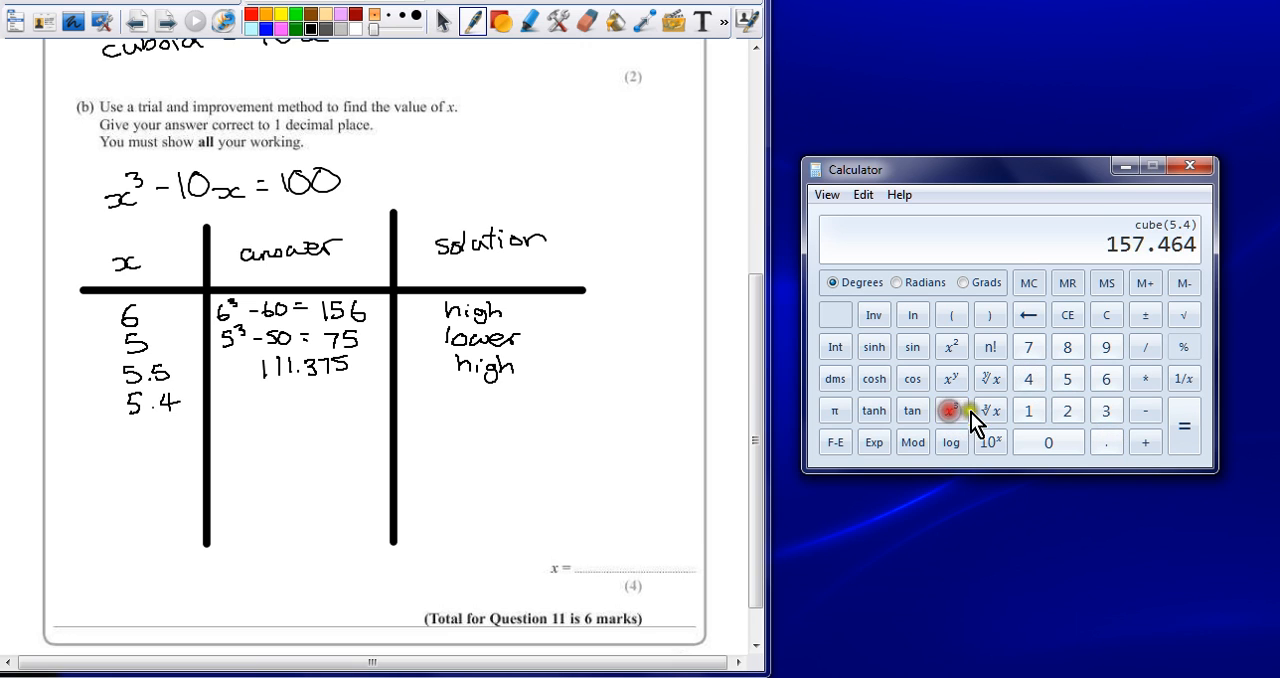
click(1028, 378)
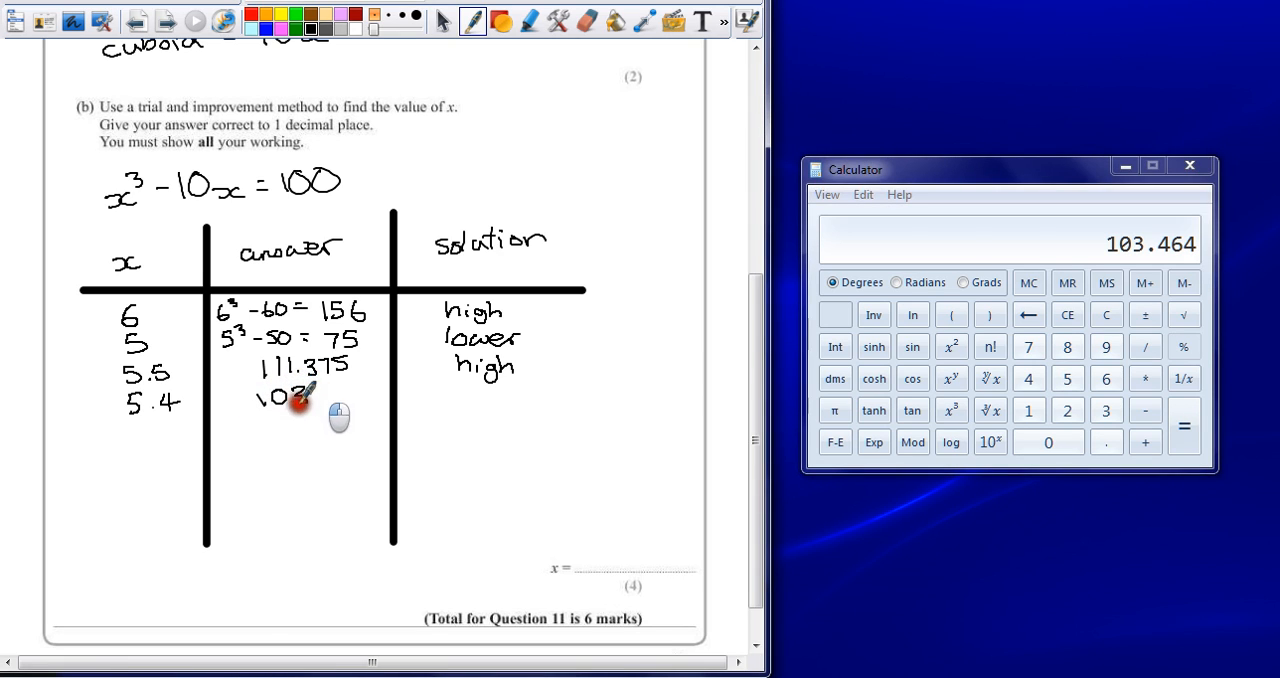
- Record 103.464 as the 5.4 answer and mark it high
drag(264, 396, 356, 396)
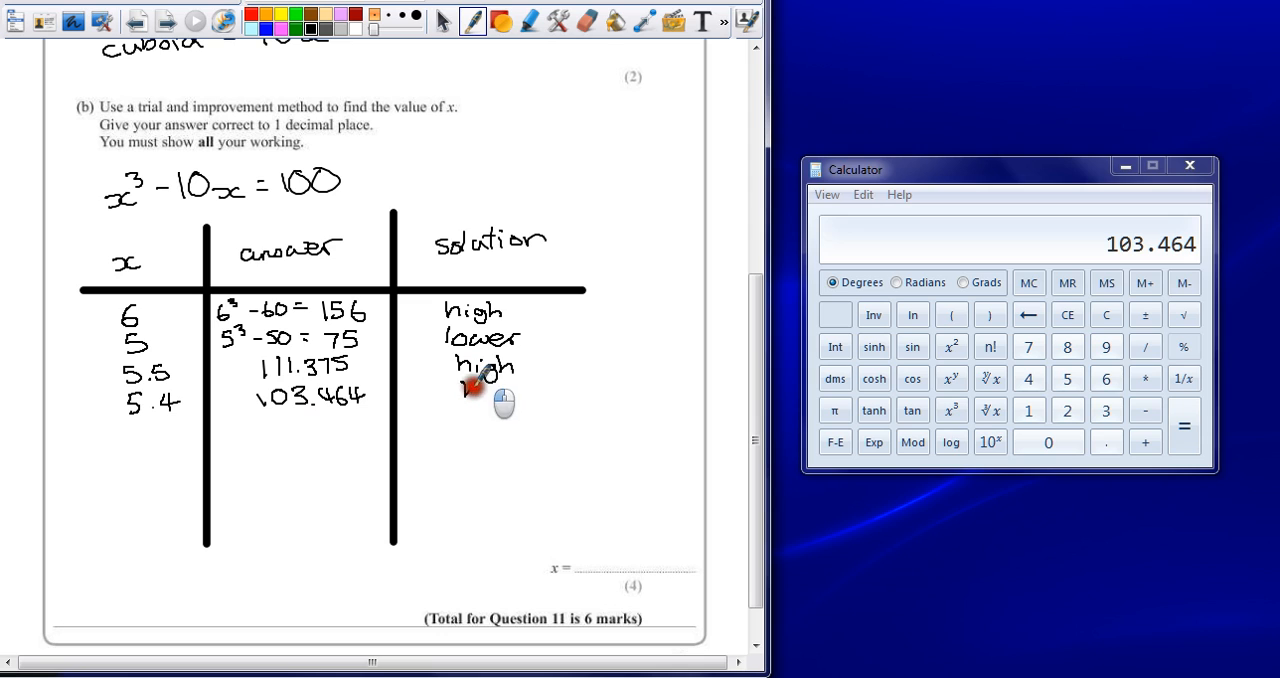
drag(460, 384, 520, 400)
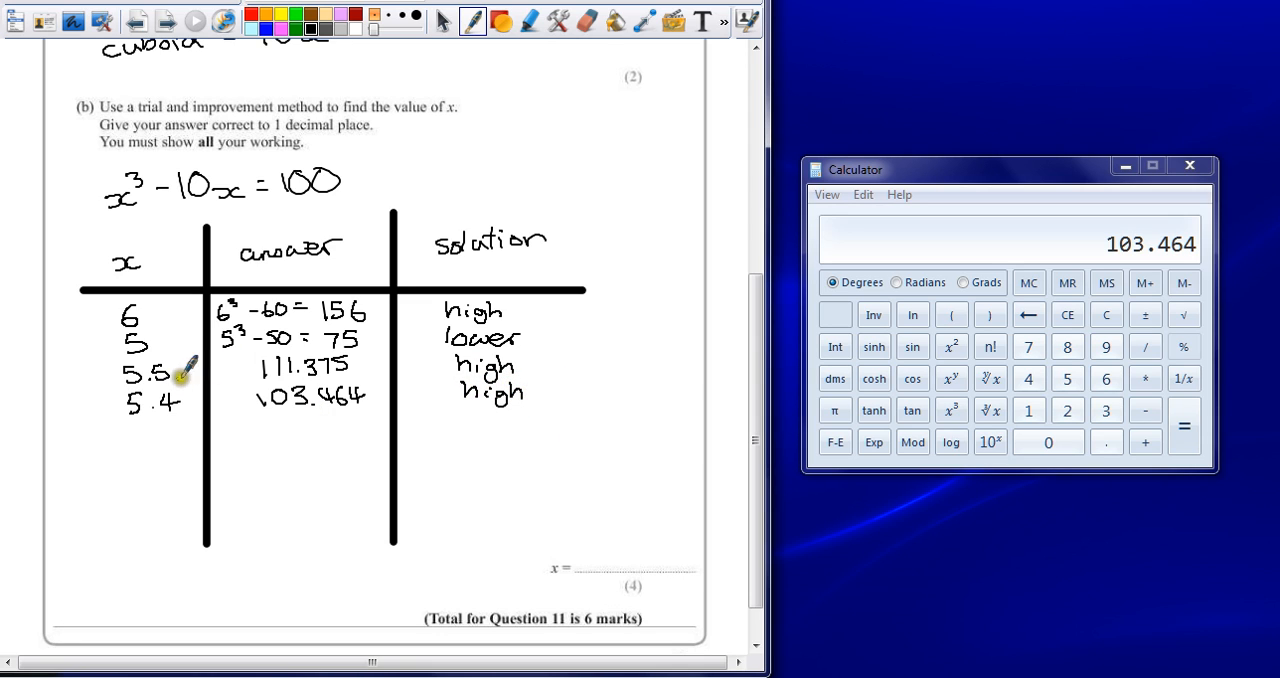
mouse_move(220, 390)
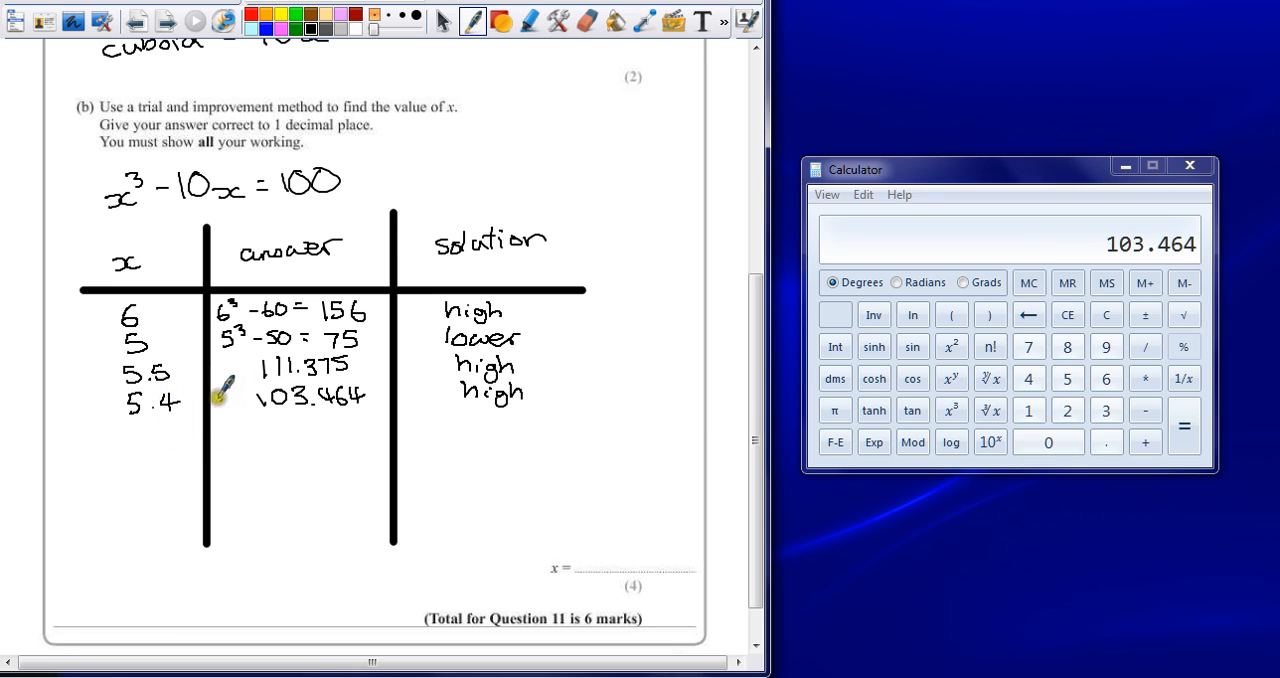
mouse_move(120, 430)
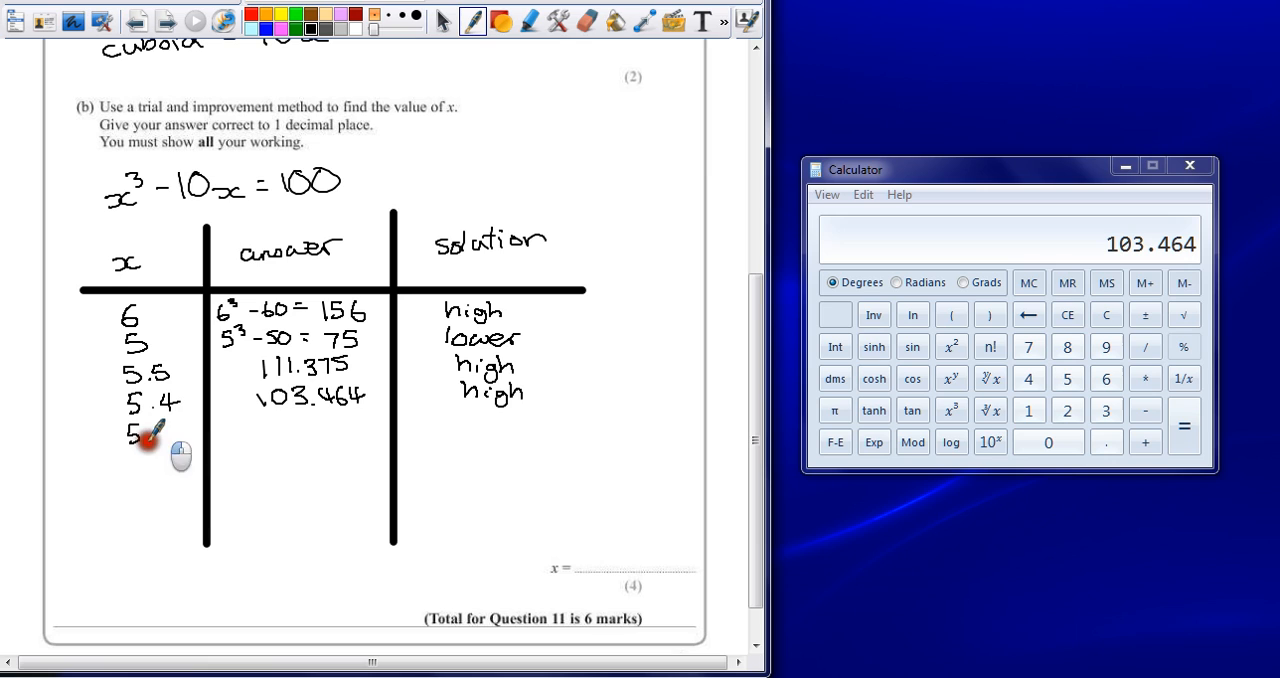
- Enter trial 5.3 and compute 5.3³−53 = 95.877 on the Calculator
drag(150, 430, 164, 440)
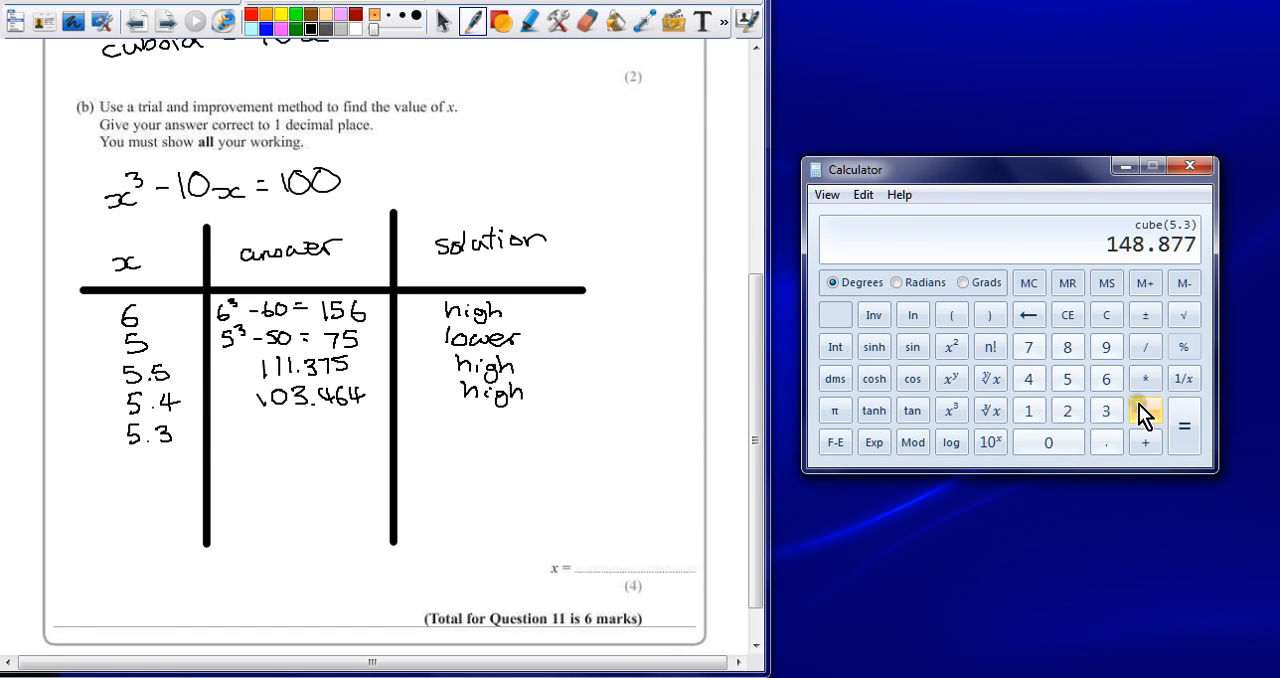
click(1184, 410)
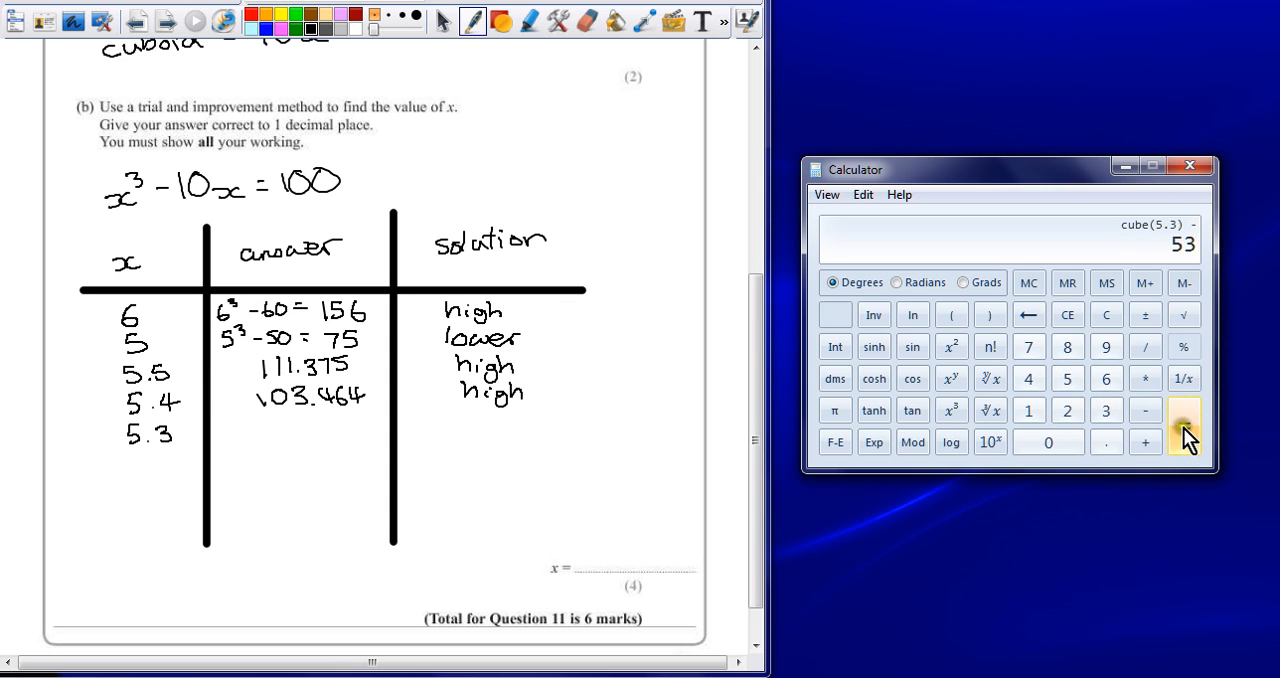
click(1184, 426)
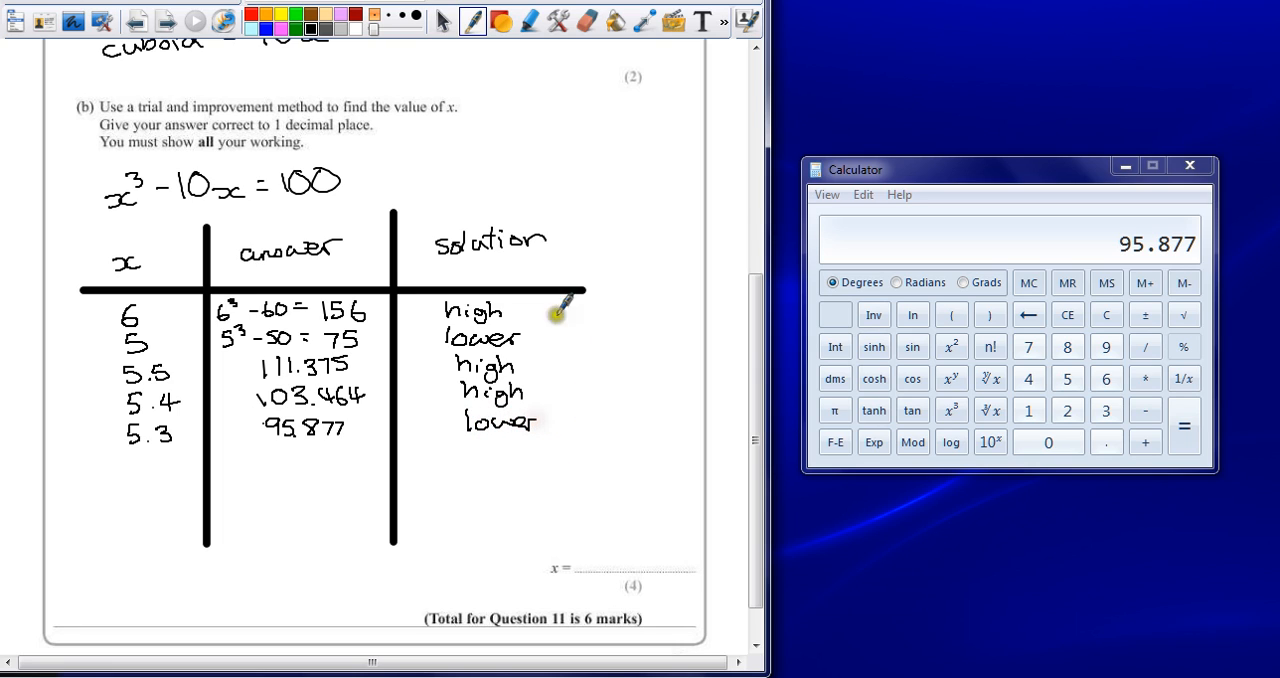
mouse_move(150, 210)
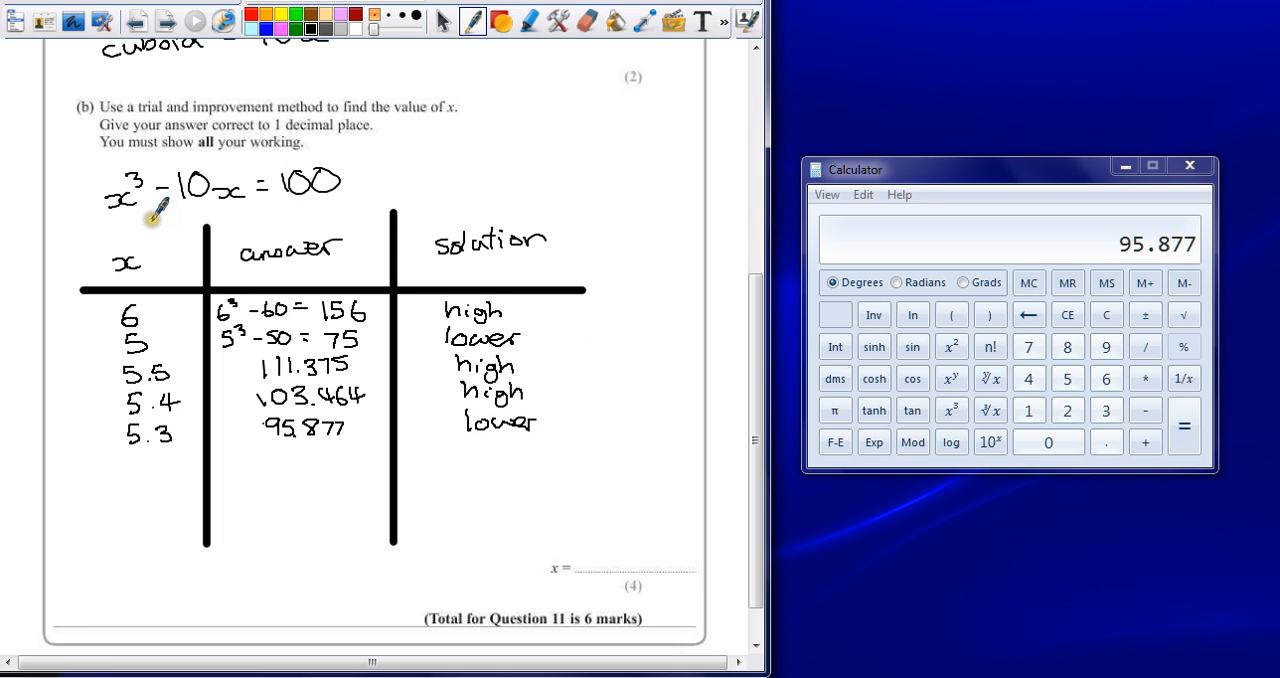
mouse_move(210, 430)
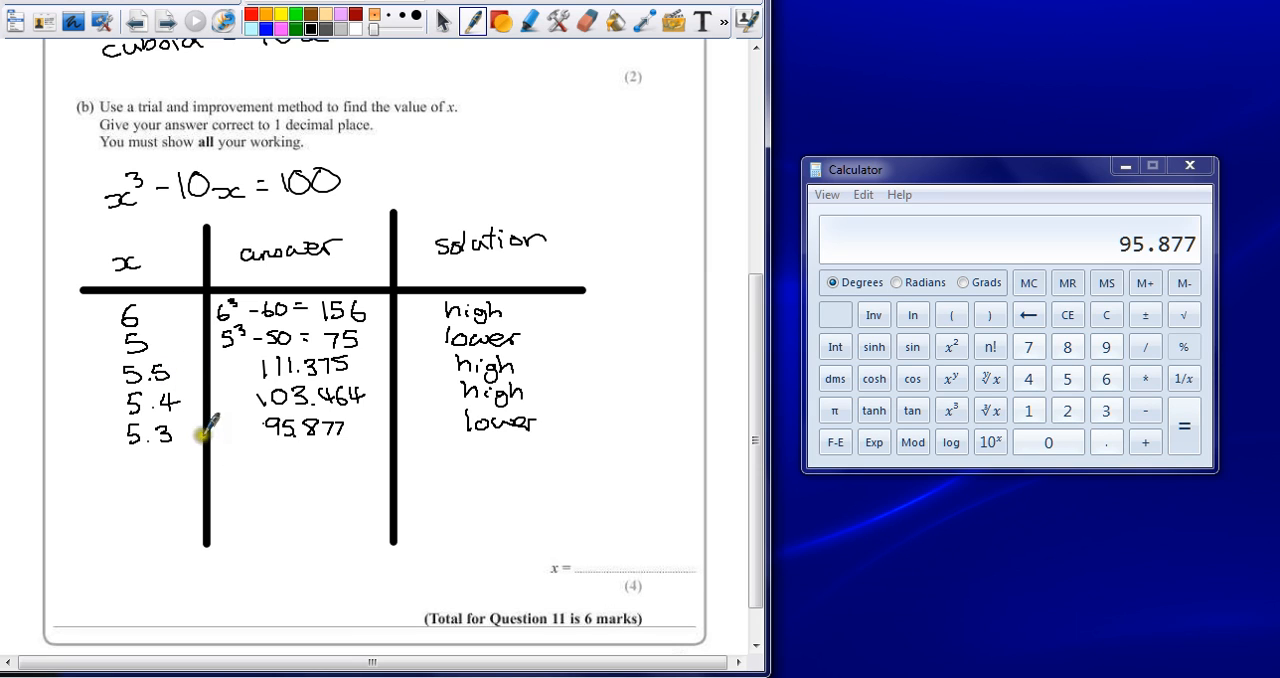
mouse_move(190, 404)
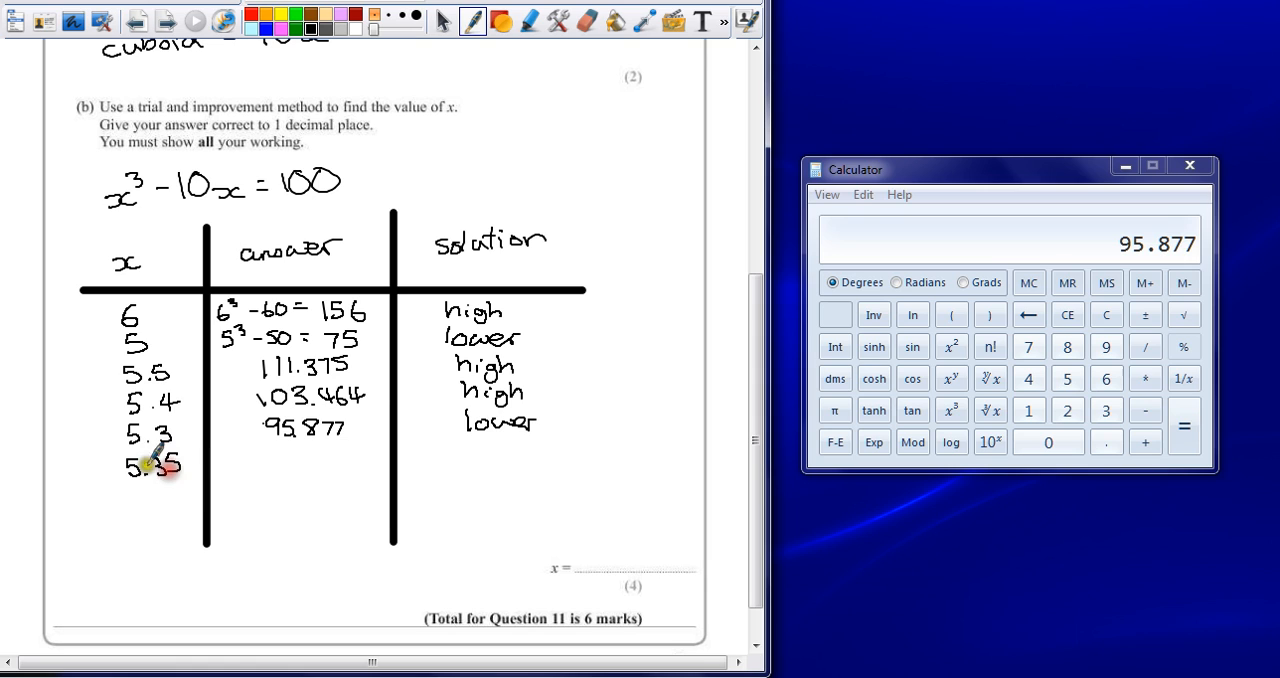
- Enter trial 5.35 and record its answer 99.630375 in the table
click(1066, 378)
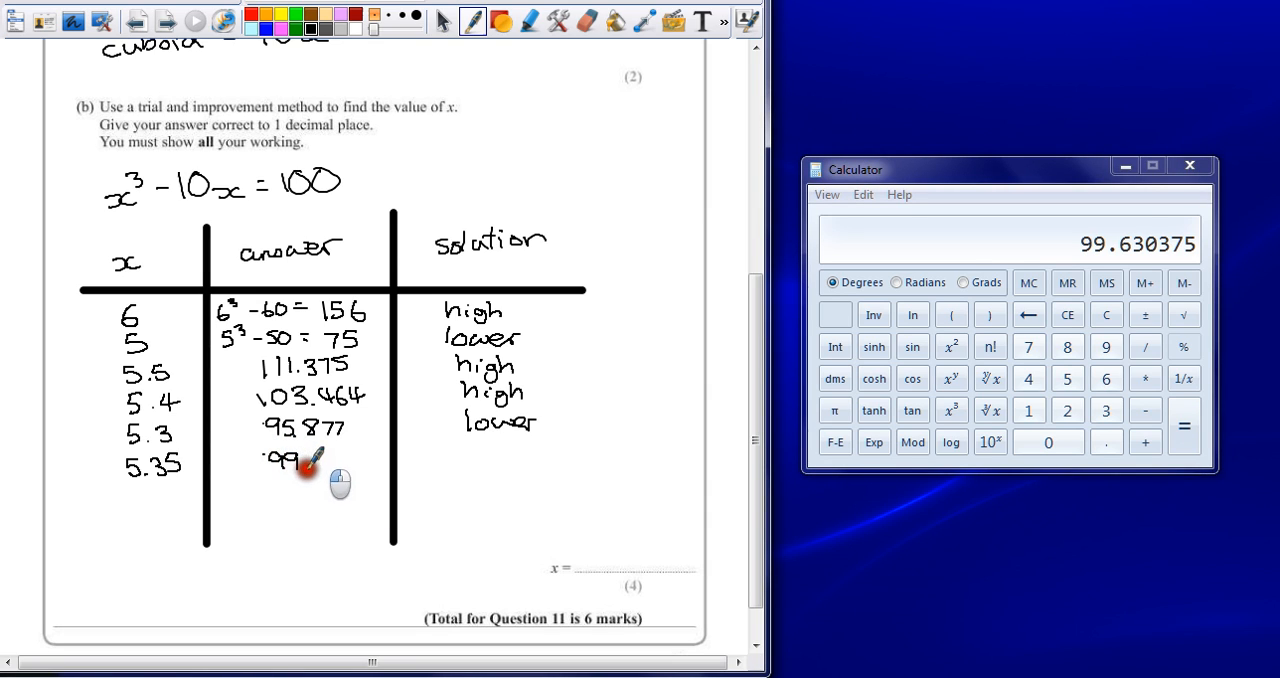
drag(284, 460, 330, 460)
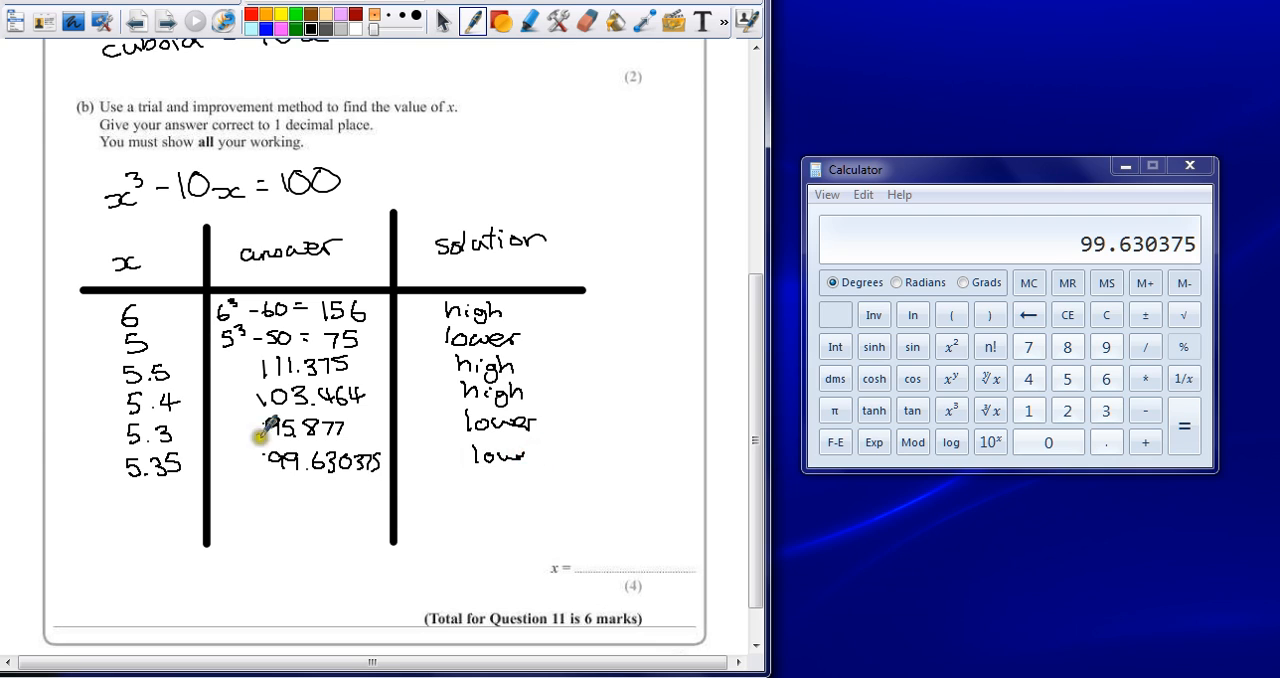
mouse_move(110, 456)
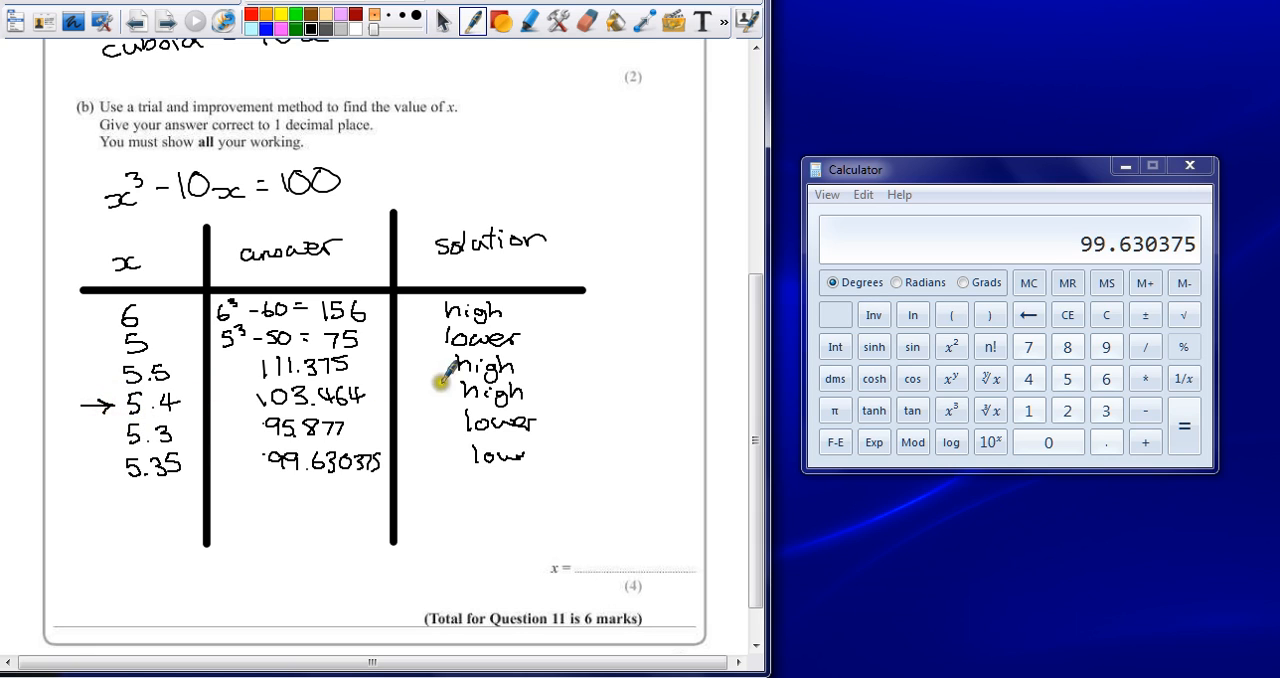
mouse_move(600, 544)
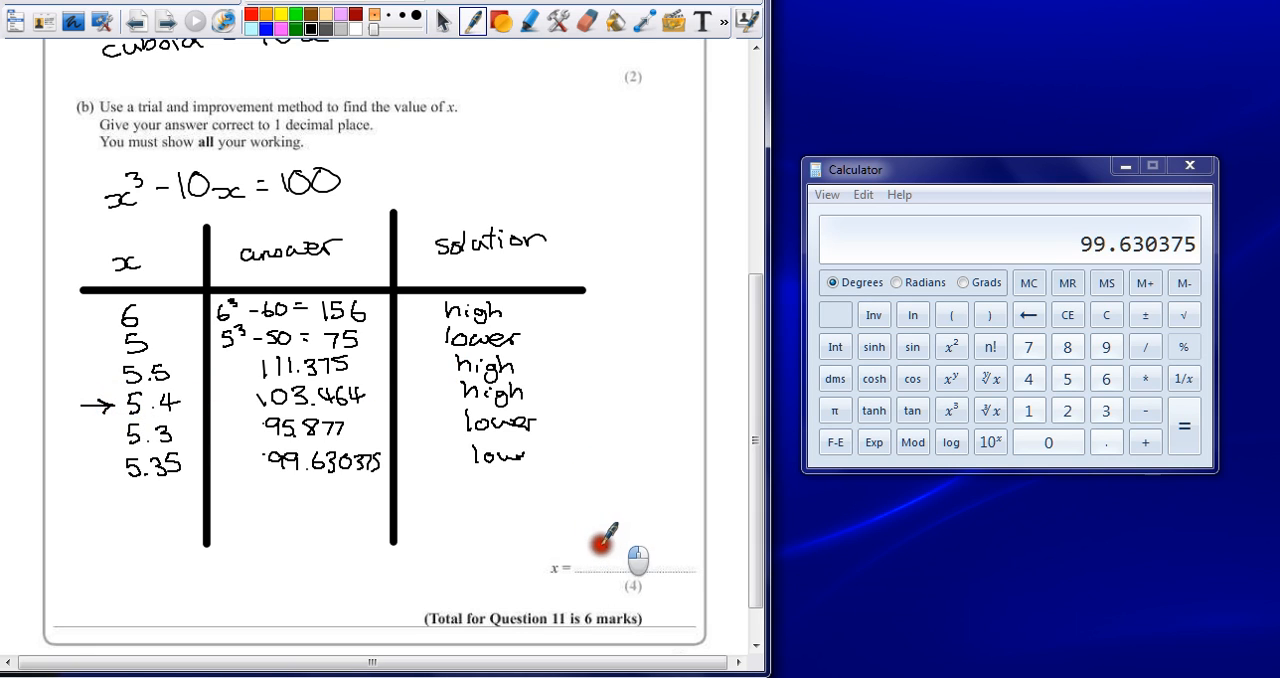